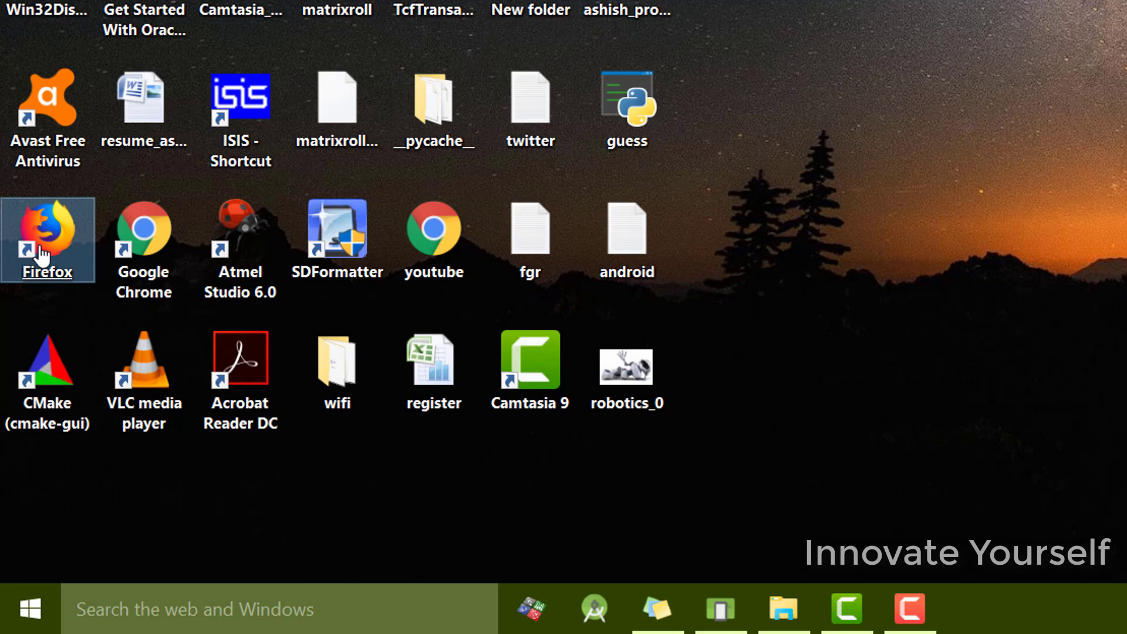
mouse_move(47, 237)
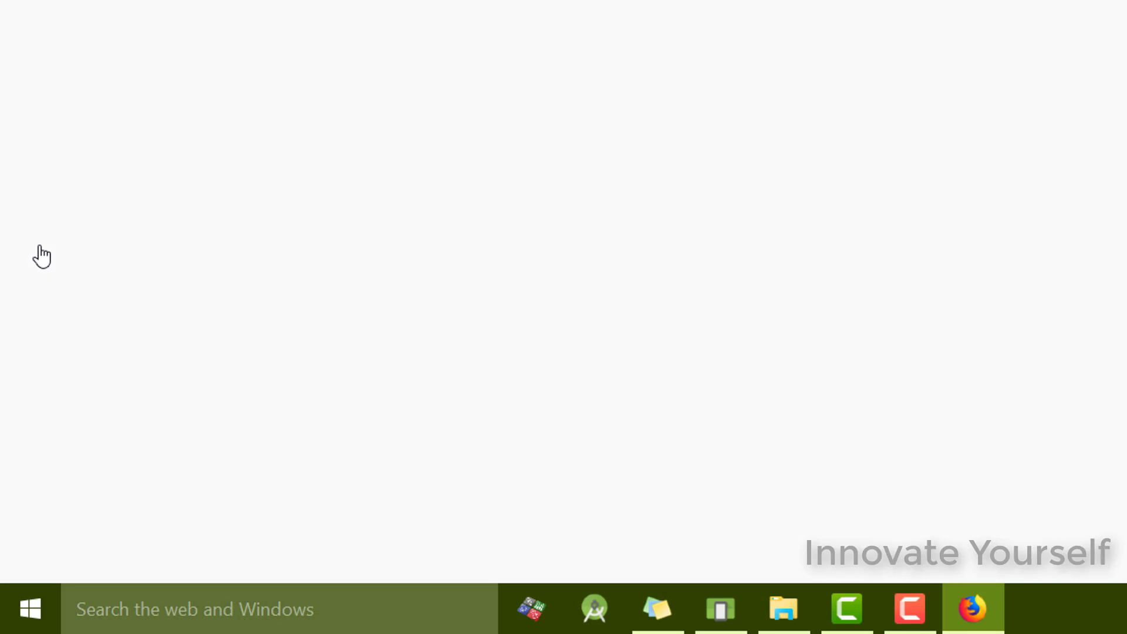
- Select the address bar in the newly opened Firefox window
click(972, 609)
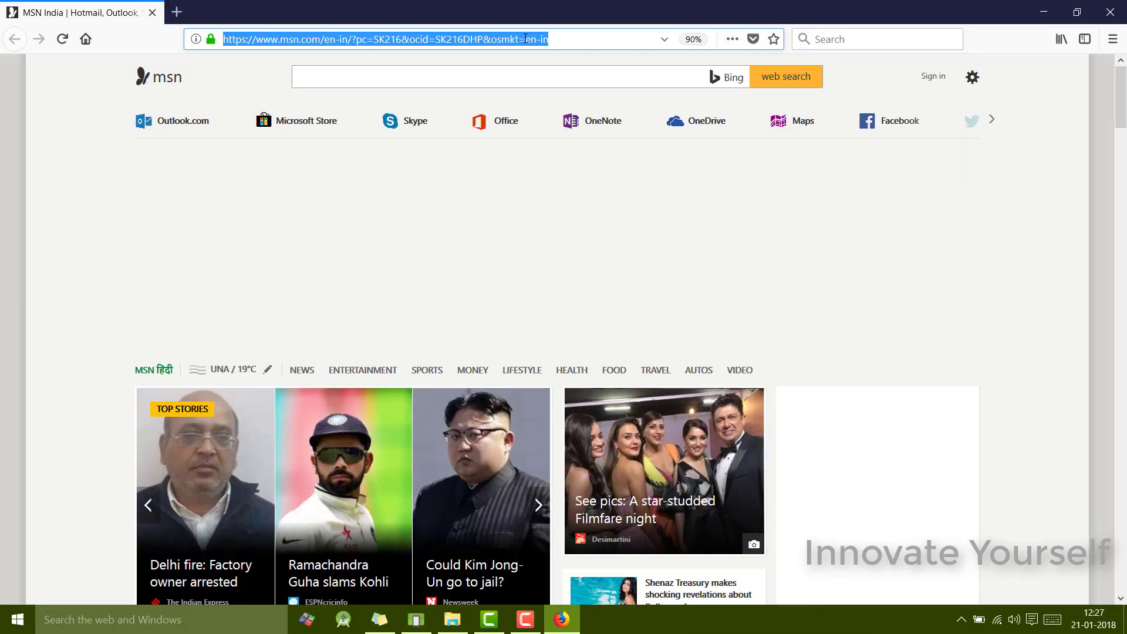
text(www.google.com)
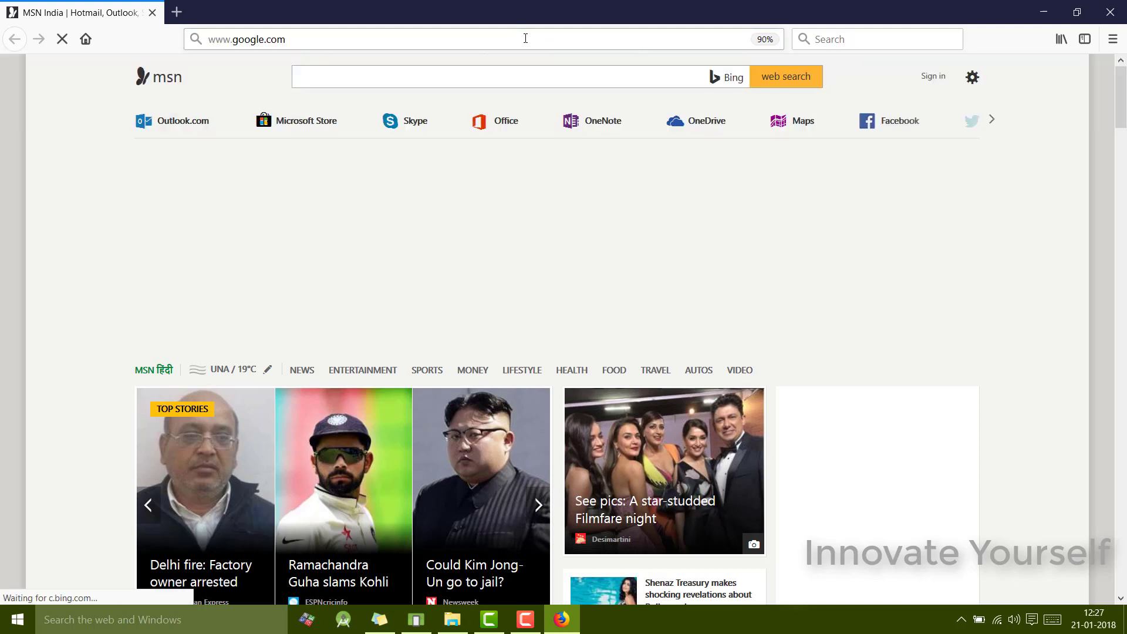
key(Enter)
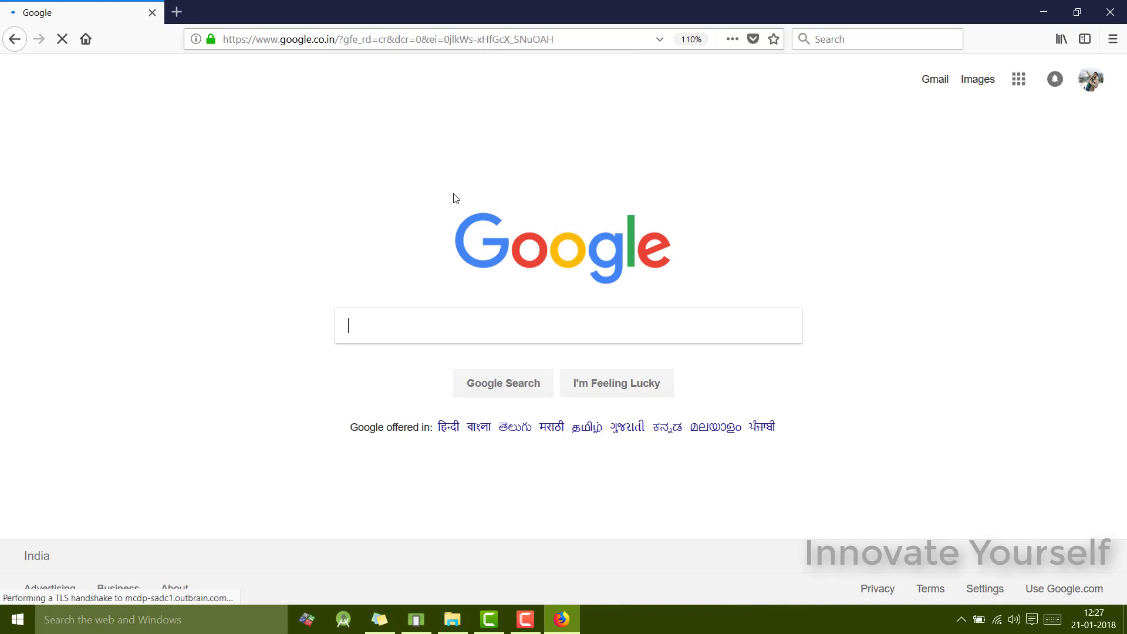
text(p)
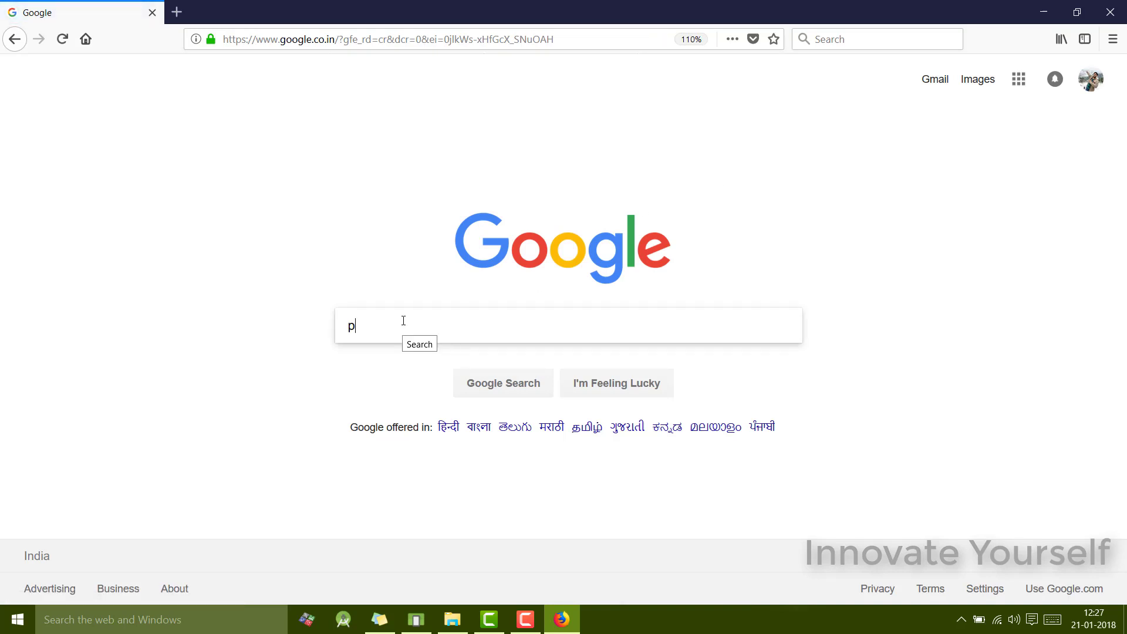
text(ython)
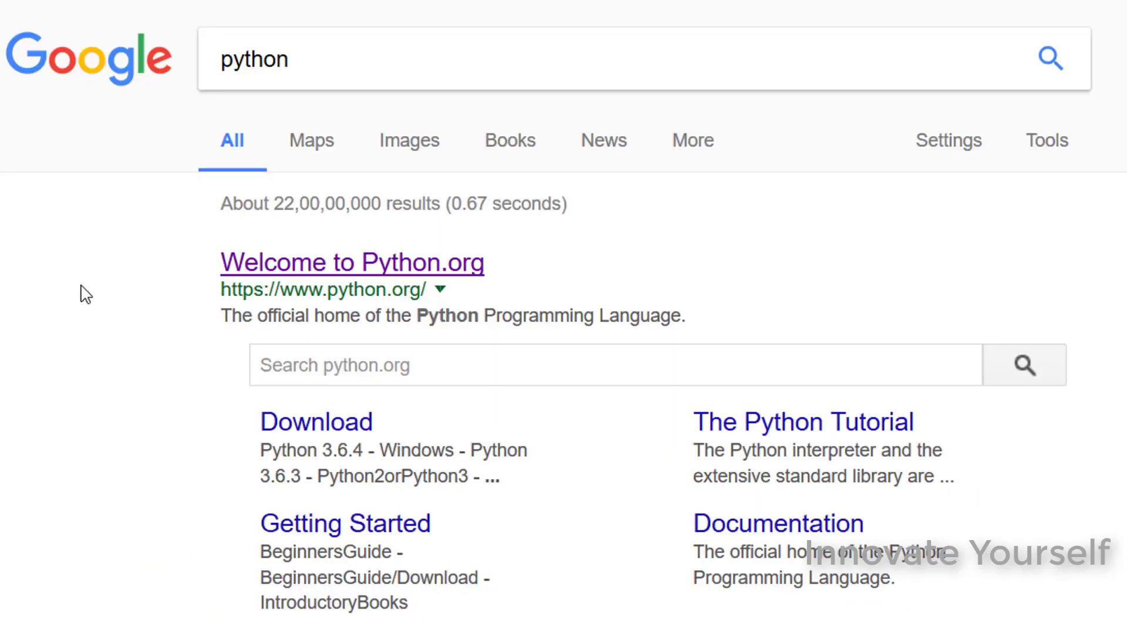
mouse_move(230, 288)
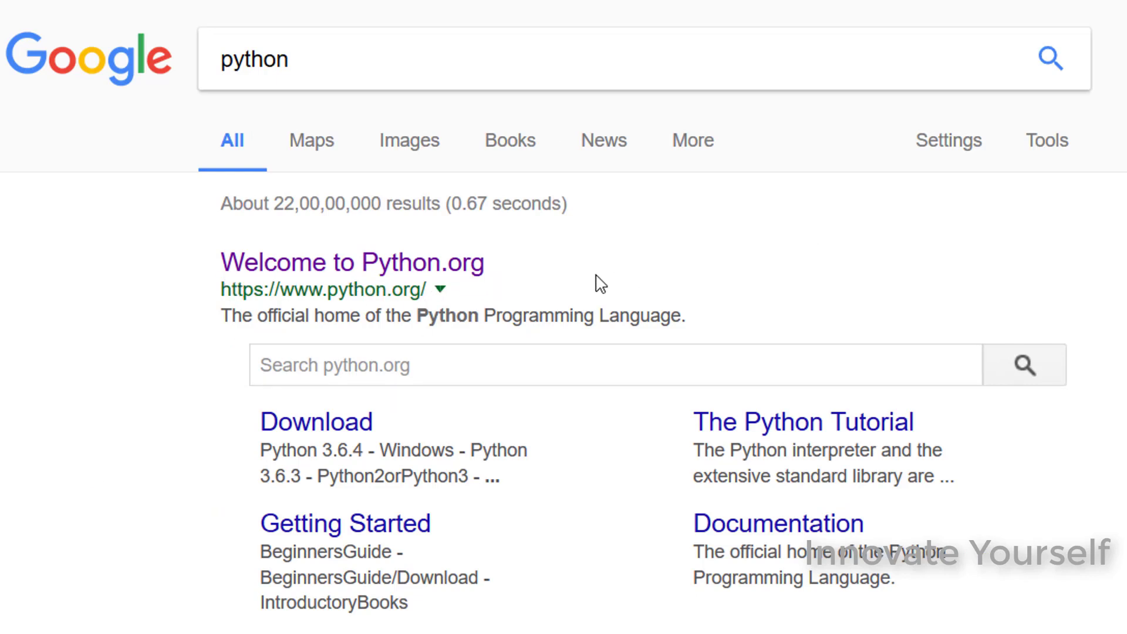
mouse_move(315, 271)
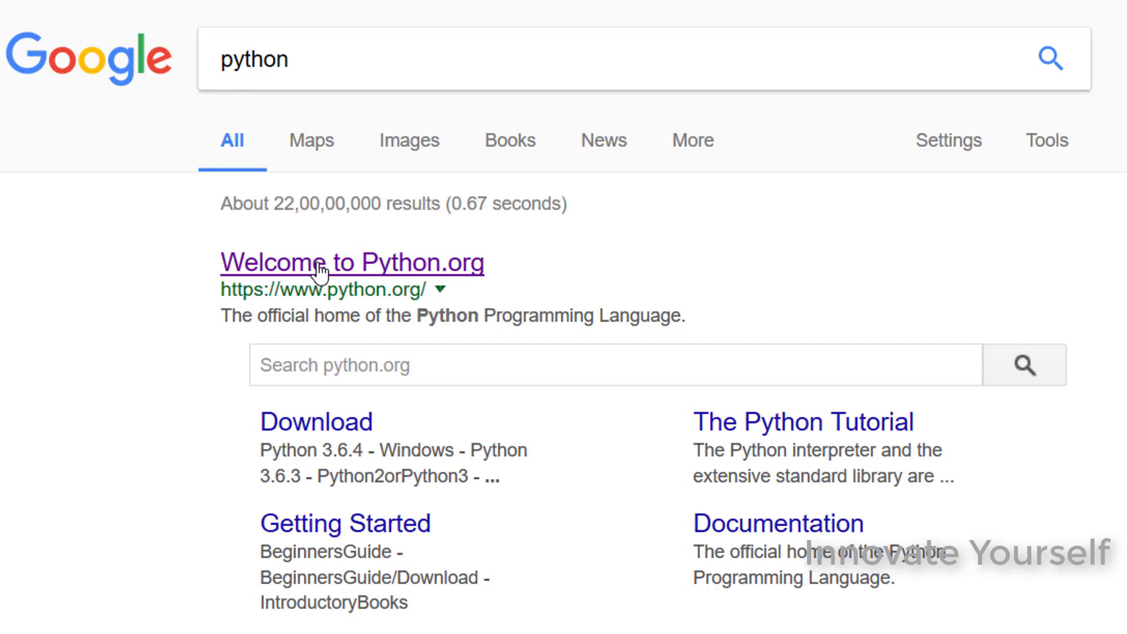
mouse_move(307, 425)
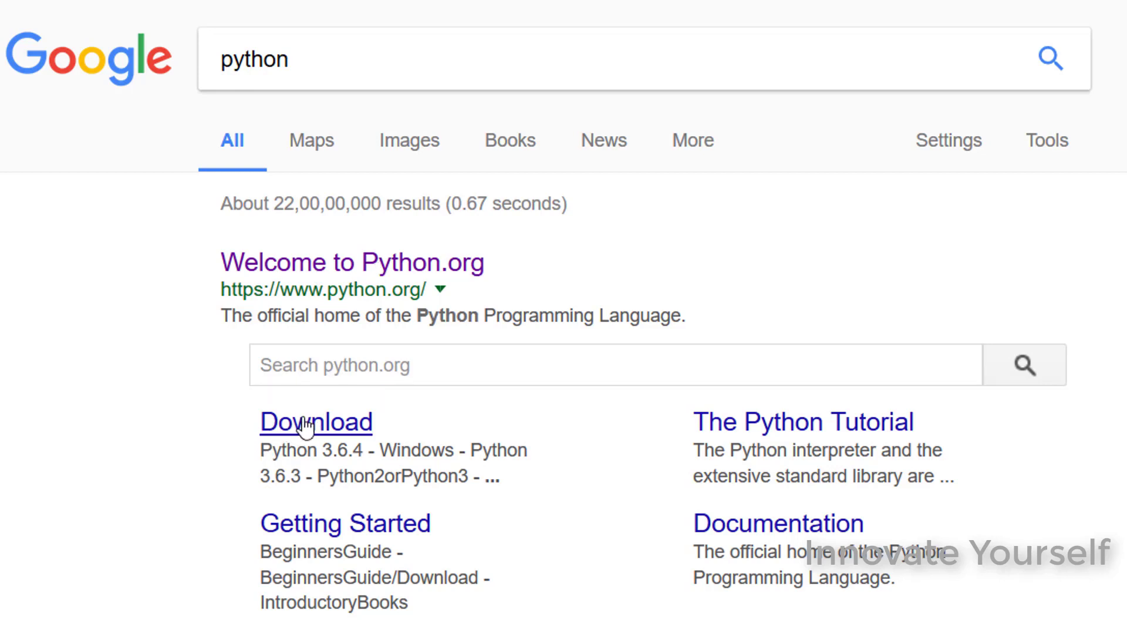
mouse_move(345, 433)
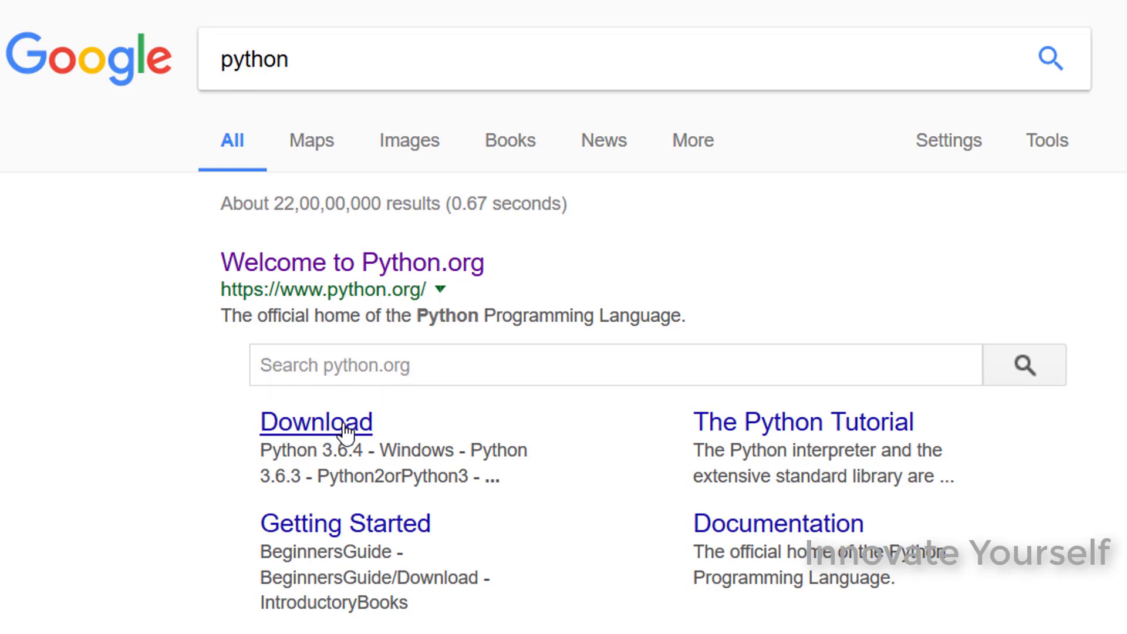
- Follow the python.org Download result to the downloads page
click(316, 421)
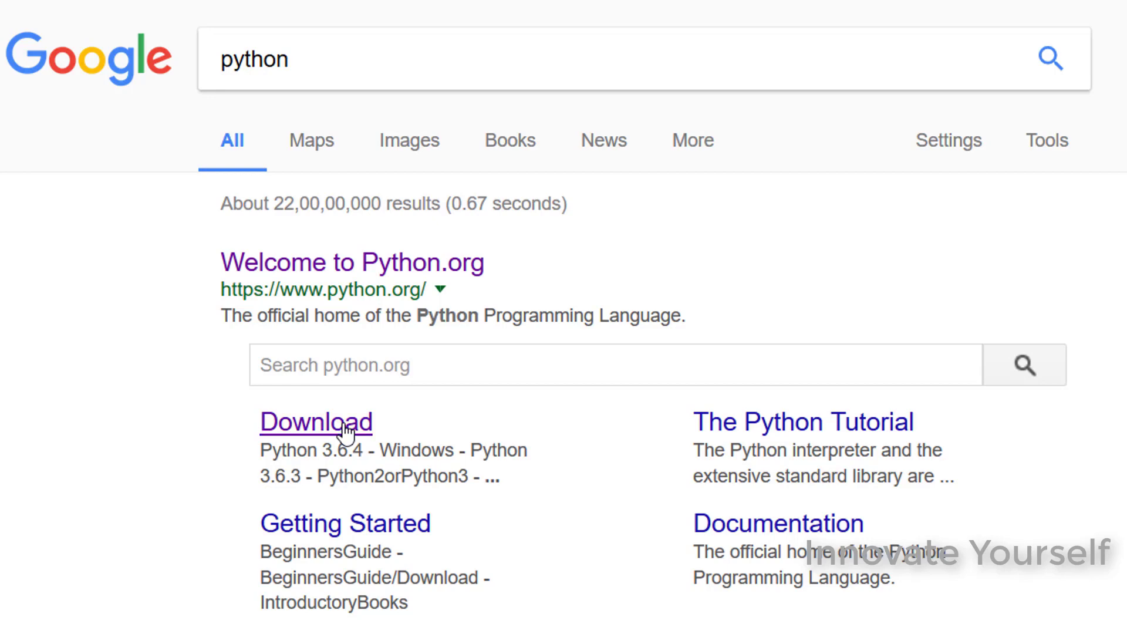
click(315, 422)
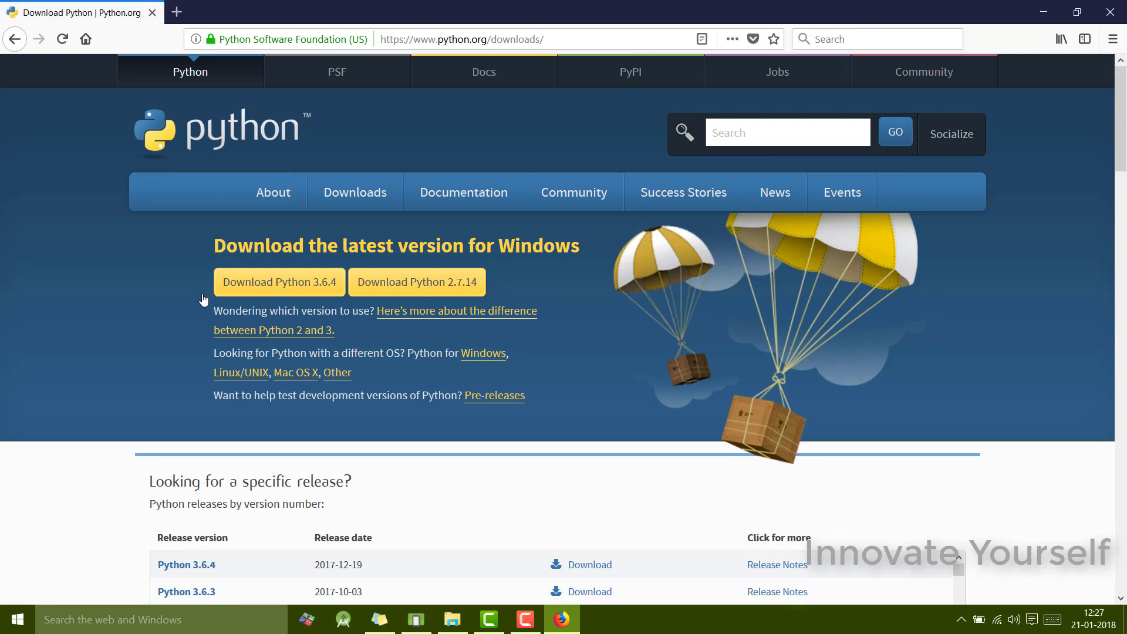
mouse_move(352, 335)
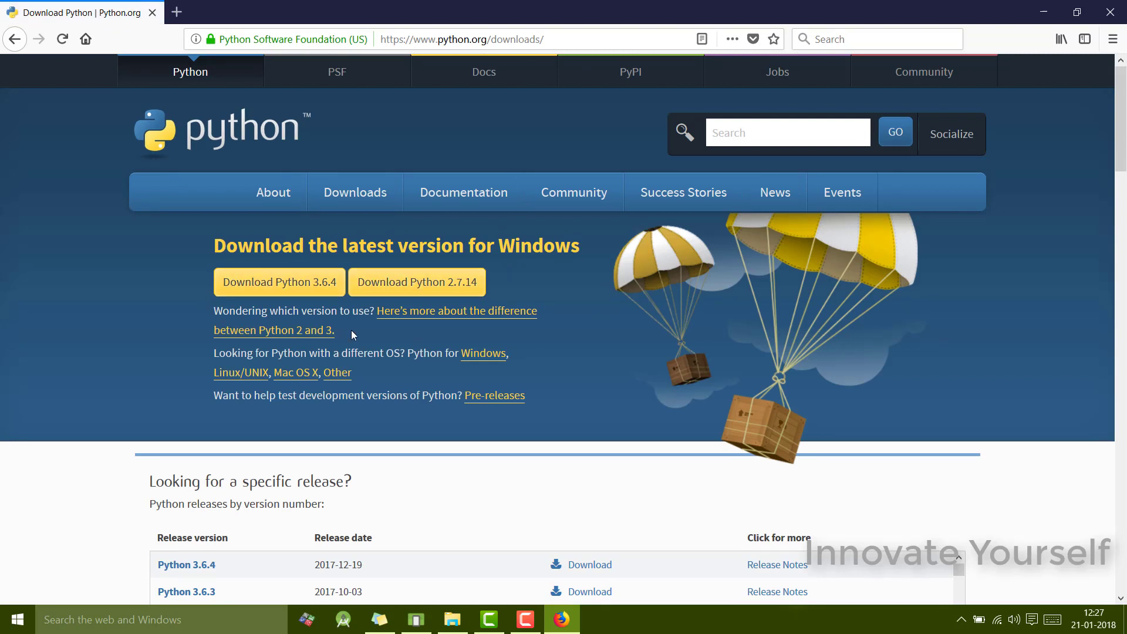
- Locate Python 3.6.4 in the specific-release list and go to its release page
scroll(down, 3)
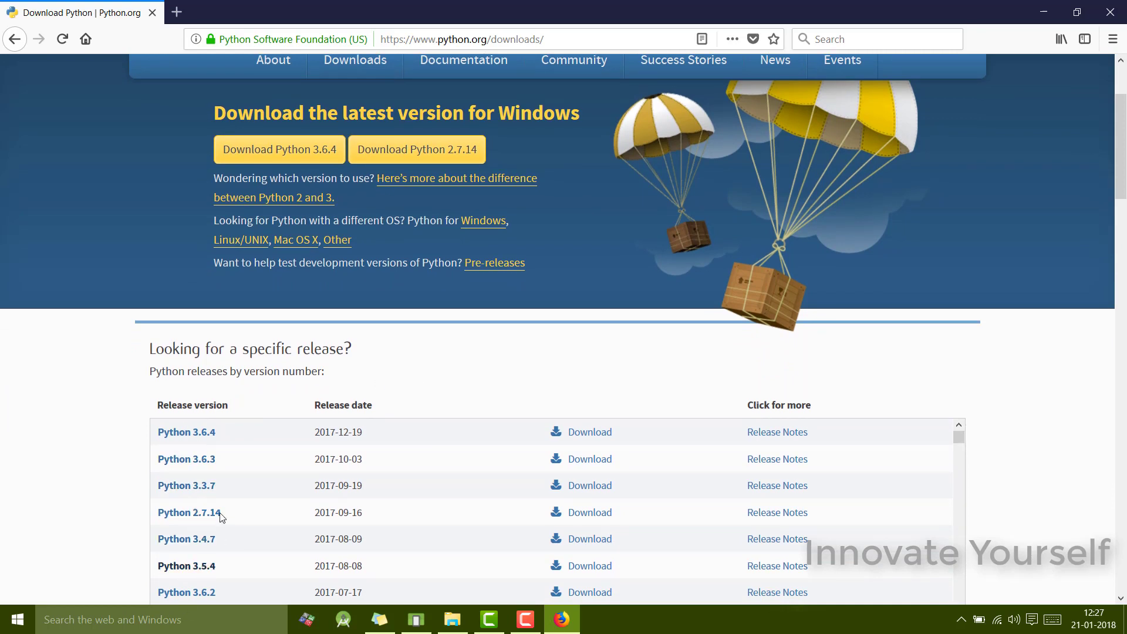
scroll(up, 3)
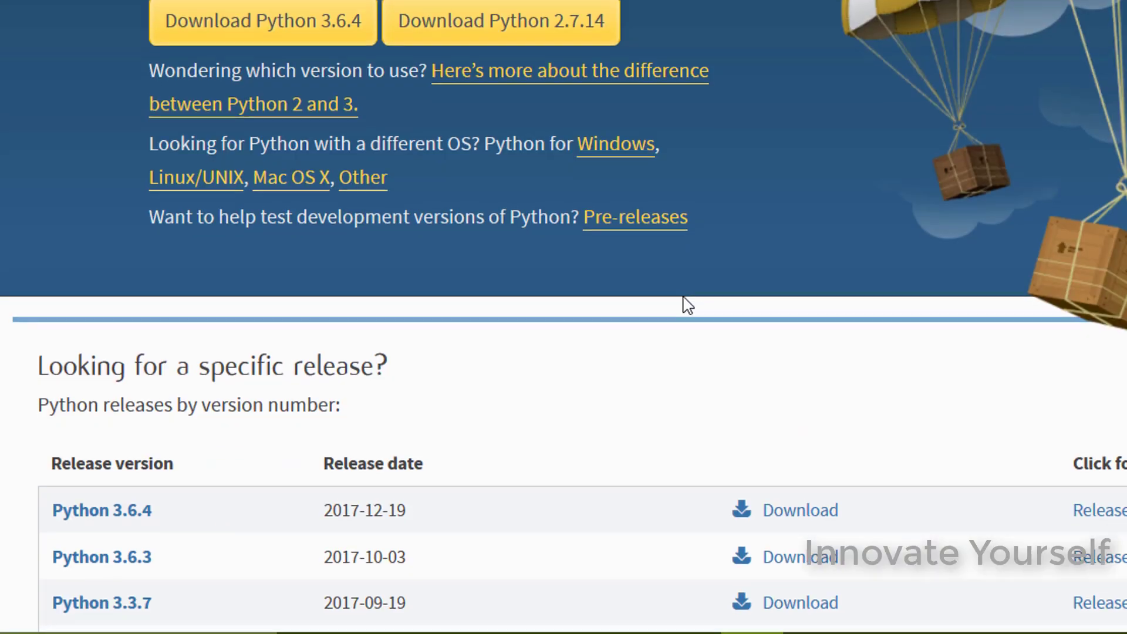
scroll(down, 3)
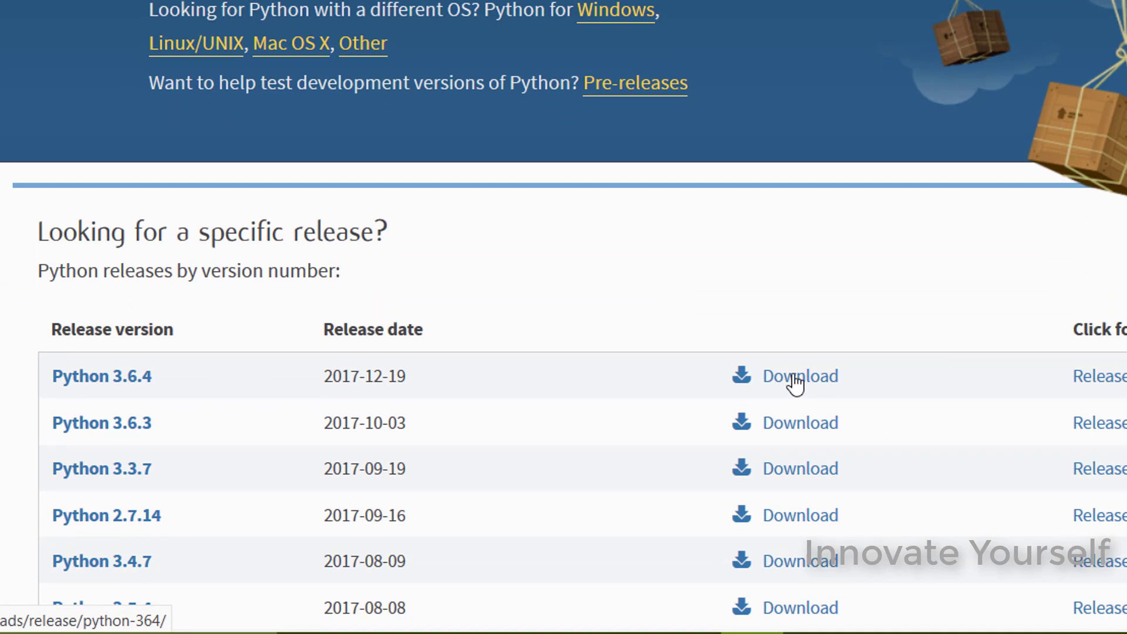
mouse_move(121, 383)
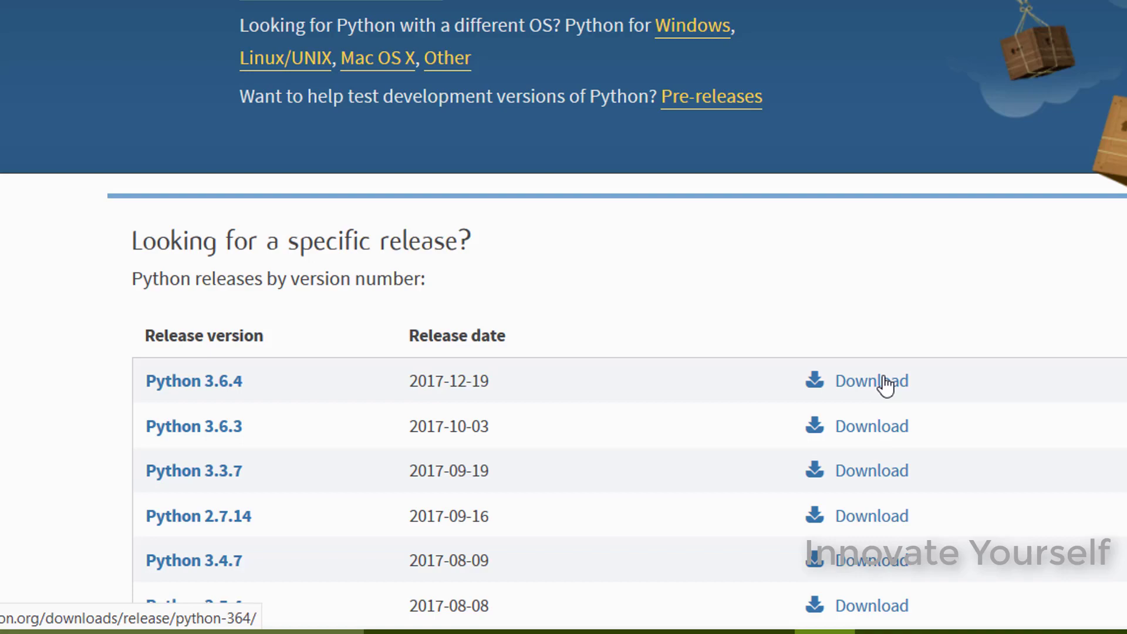
click(194, 380)
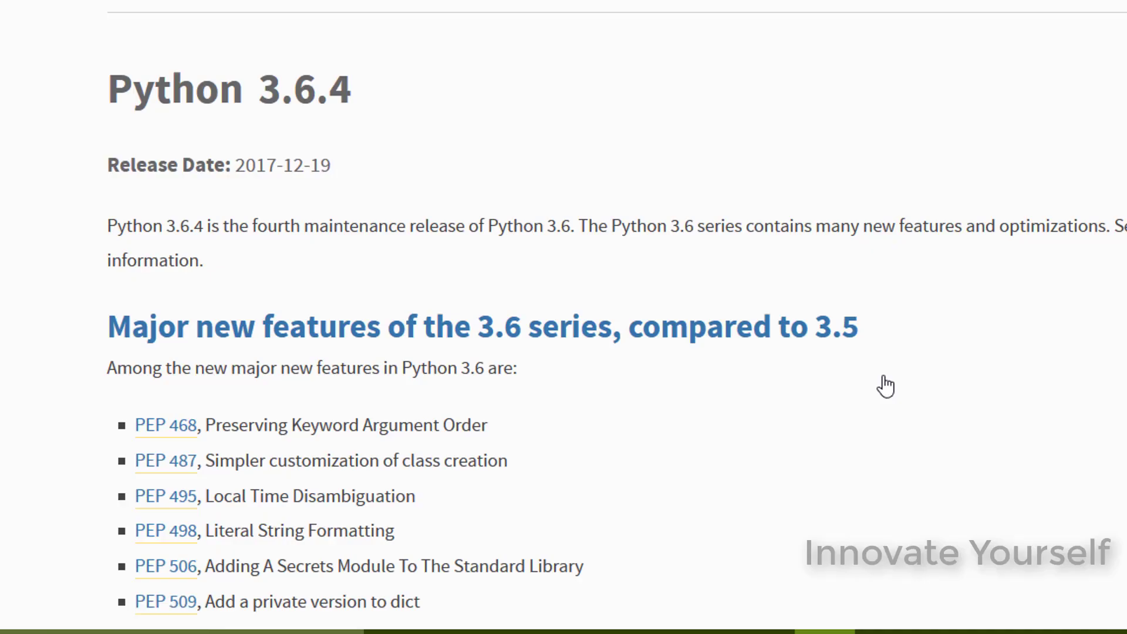
- Start downloading the Windows x86-64 executable installer from the files list
scroll(down, 3)
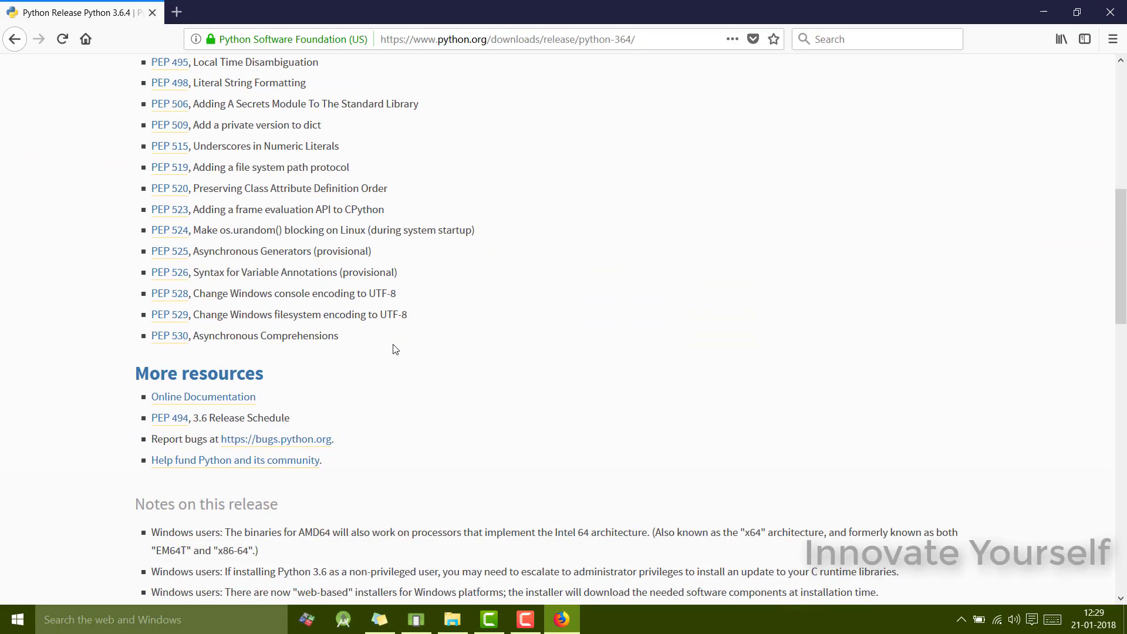
scroll(down, 3)
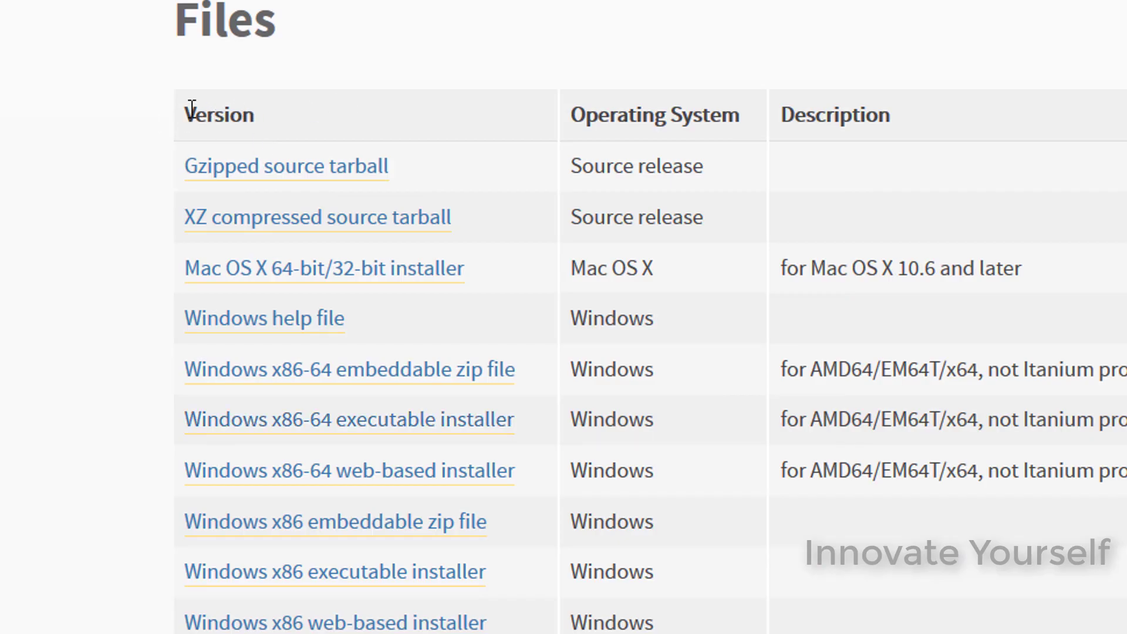
mouse_move(98, 176)
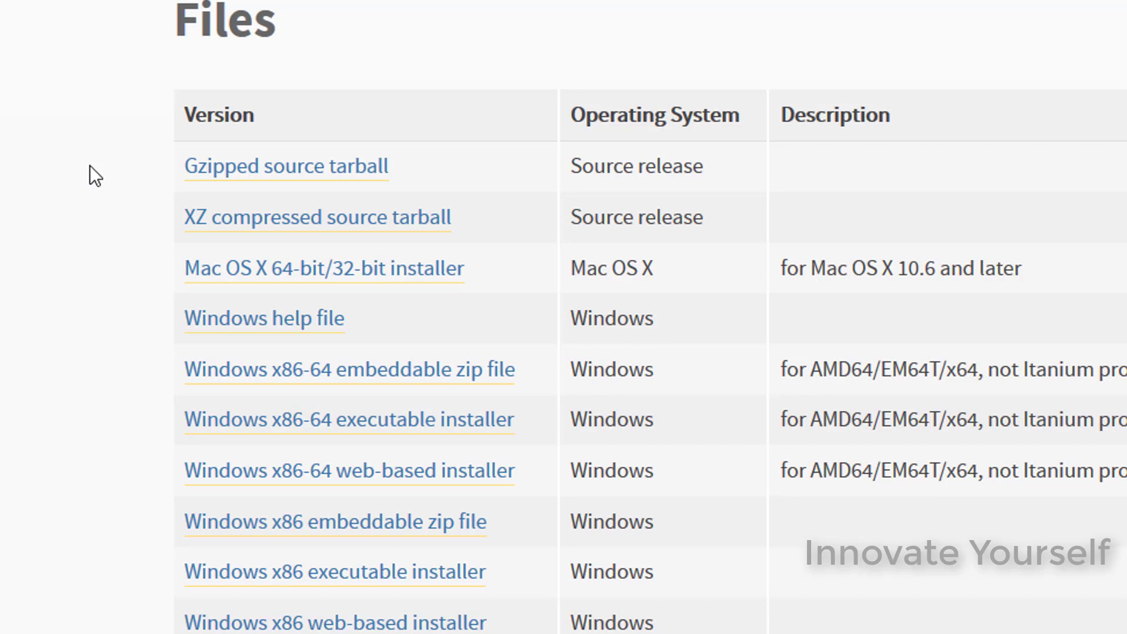
click(263, 318)
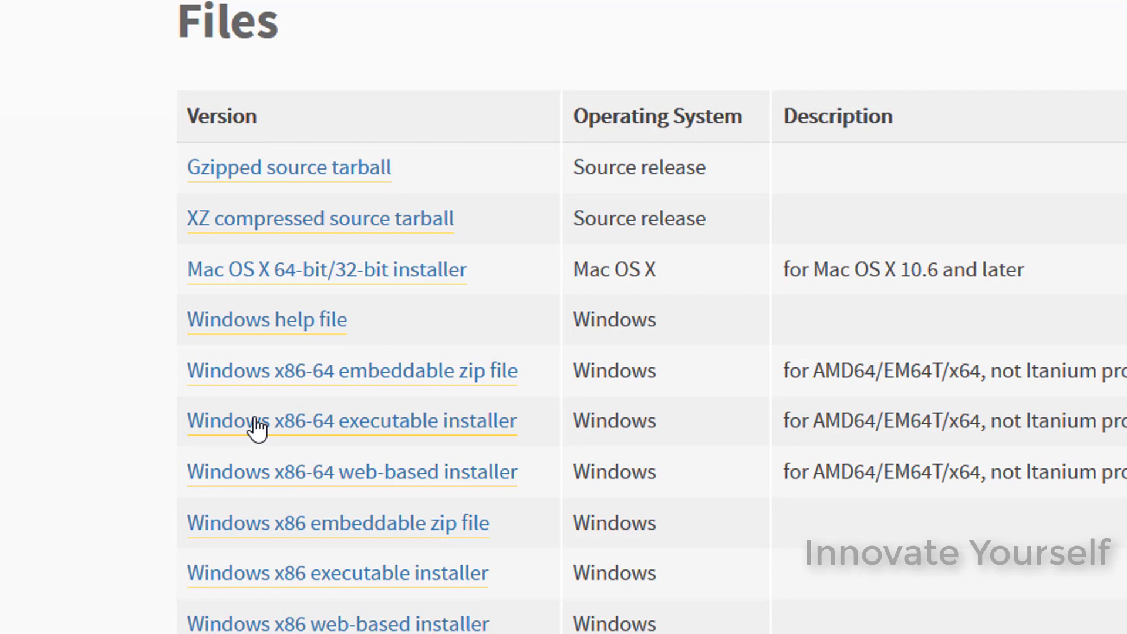
mouse_move(279, 444)
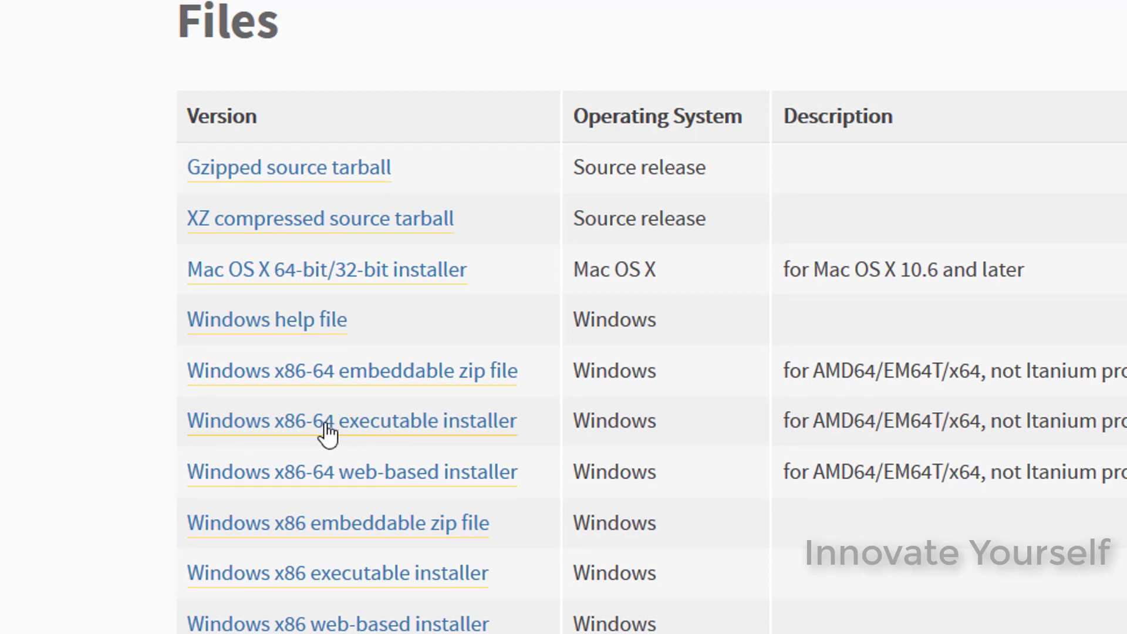
mouse_move(377, 429)
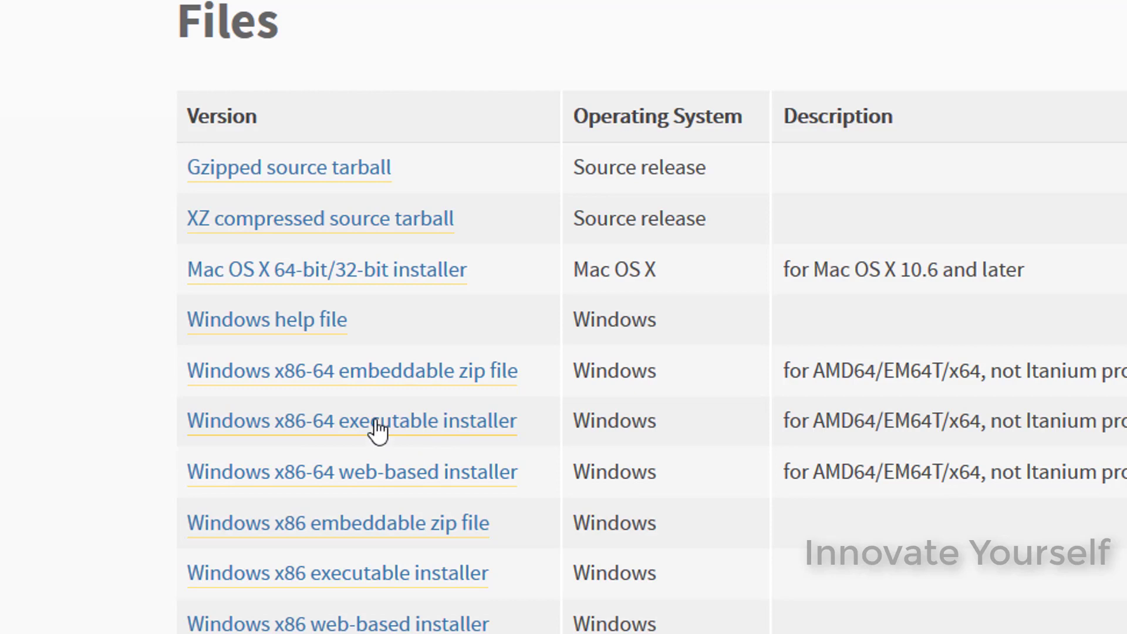
click(350, 421)
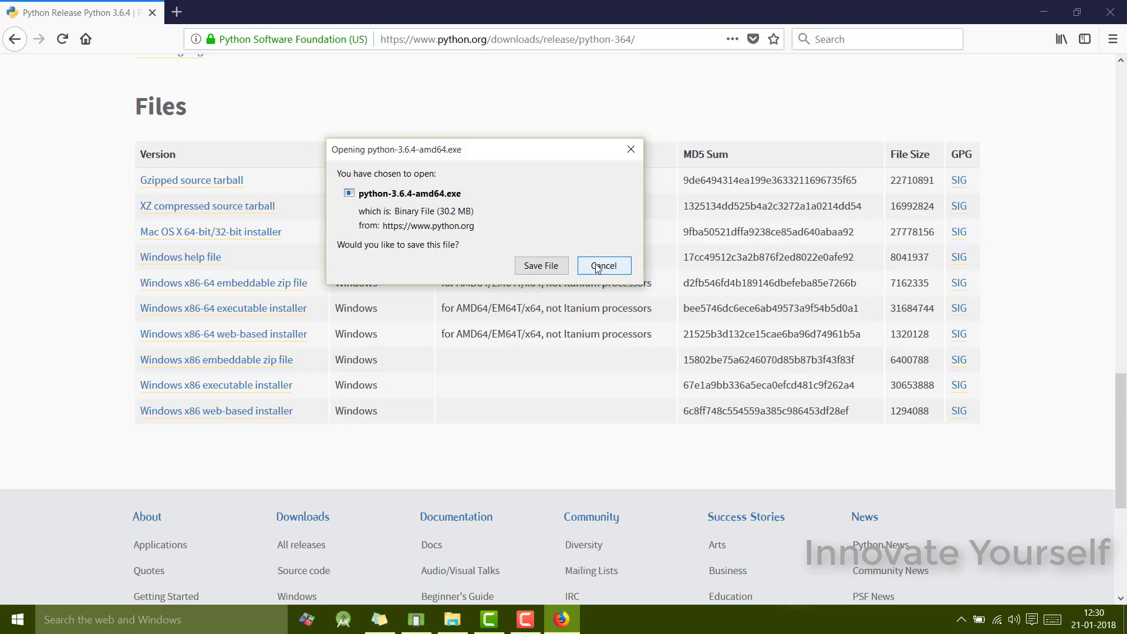
- Cancel the download and switch to the folder of saved Python installers
click(604, 266)
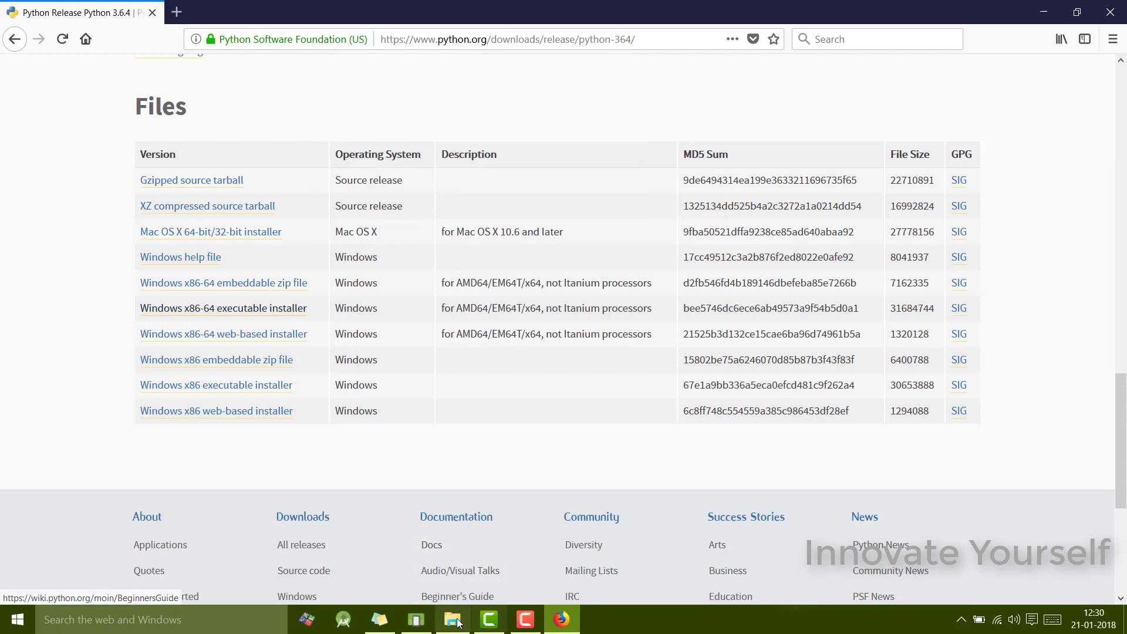
click(452, 619)
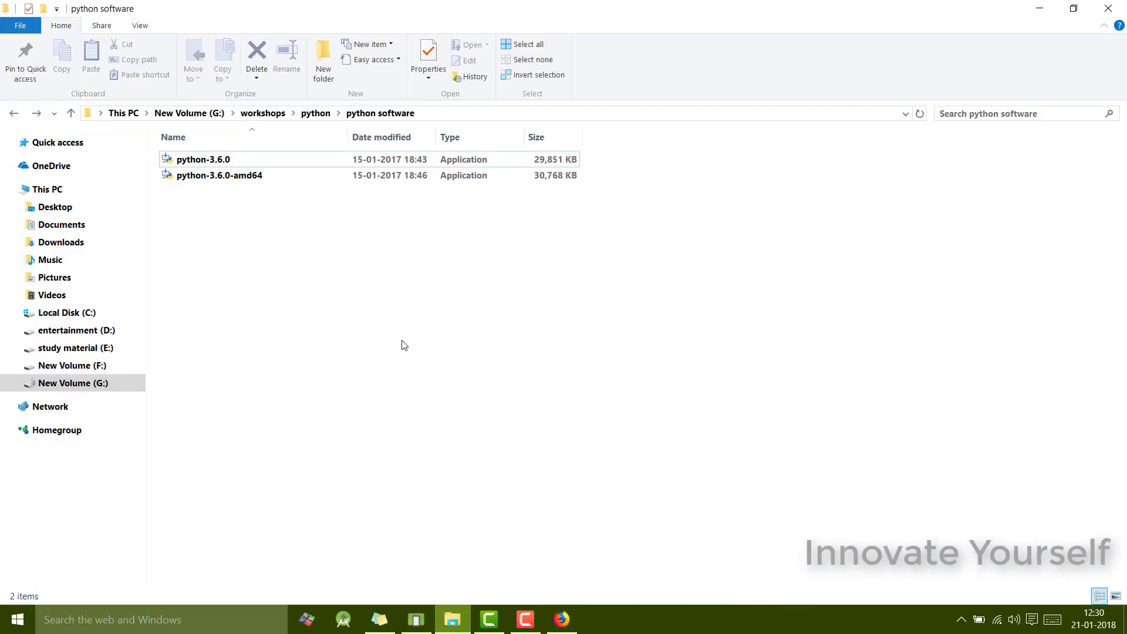
- Run the python-3.6.0-amd64 installer from the python software folder
click(219, 175)
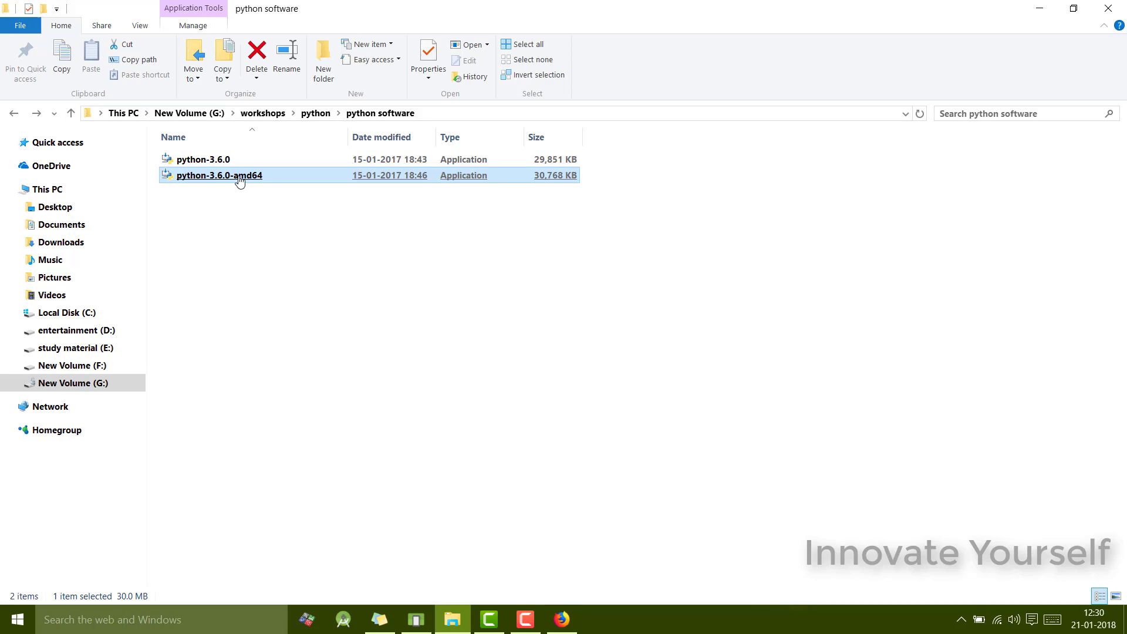
double_click(219, 175)
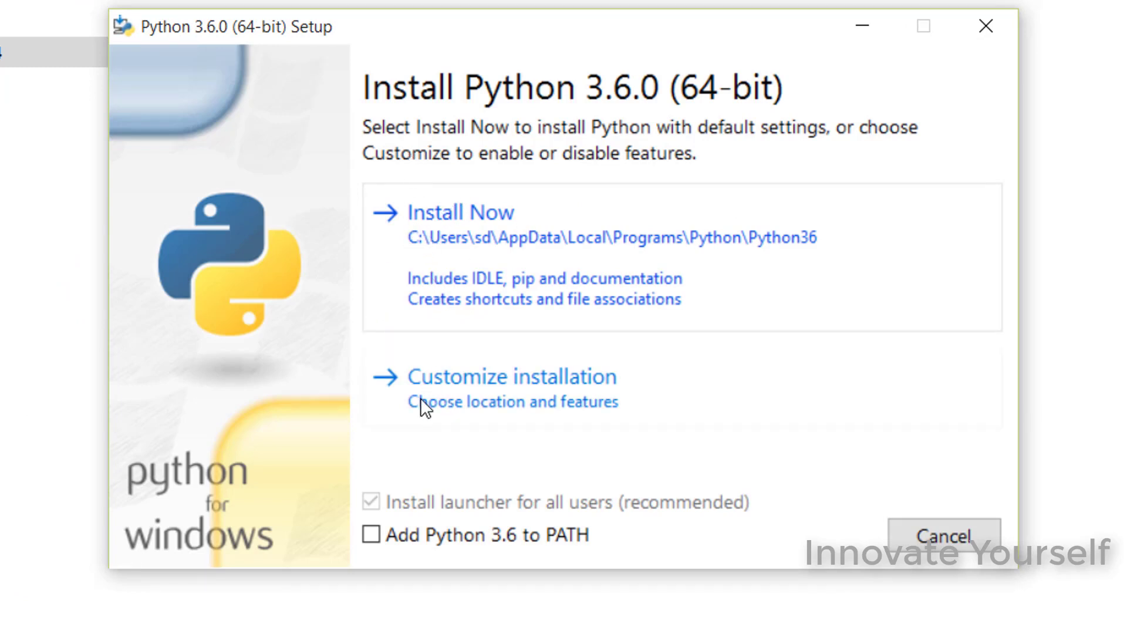
mouse_move(443, 232)
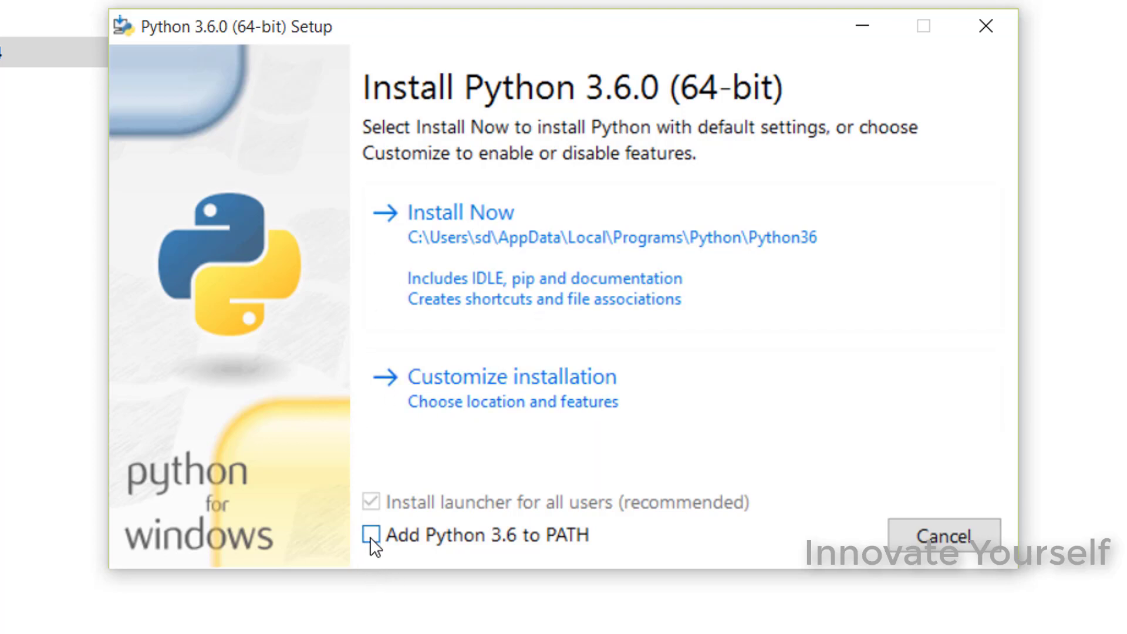
- Enable 'Add Python 3.6 to PATH' and install with the default settings
click(372, 536)
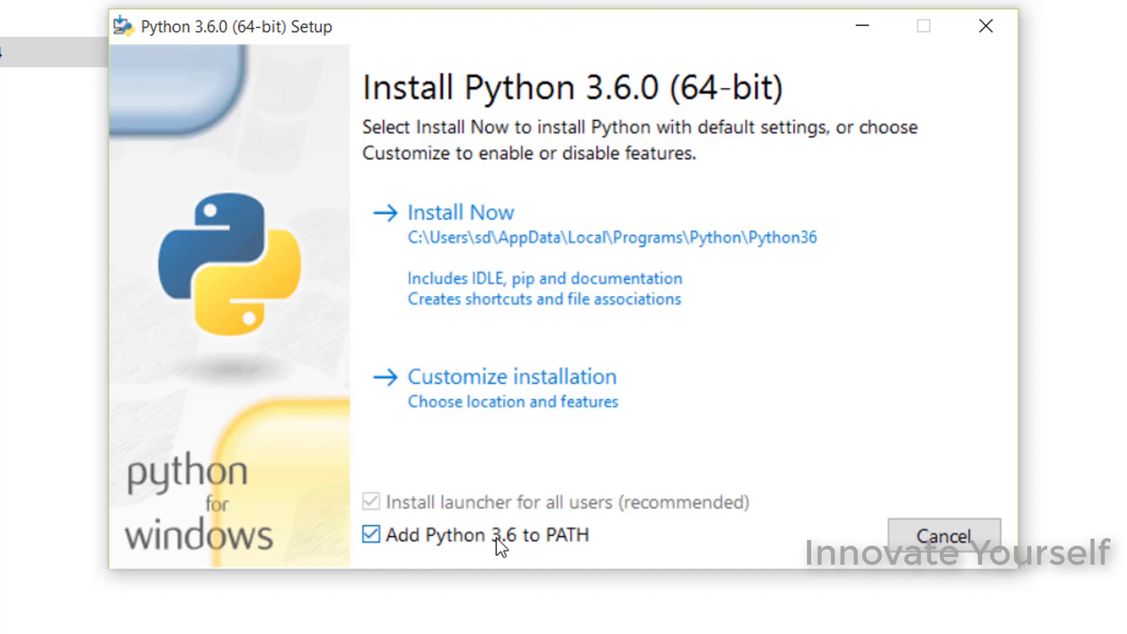
mouse_move(539, 539)
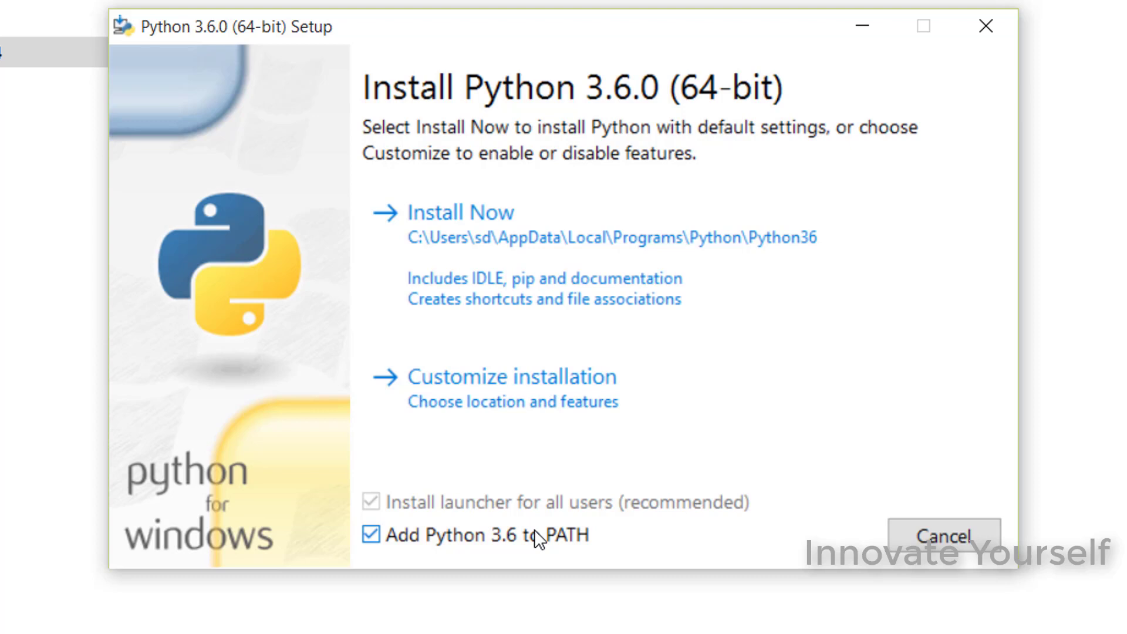
mouse_move(324, 554)
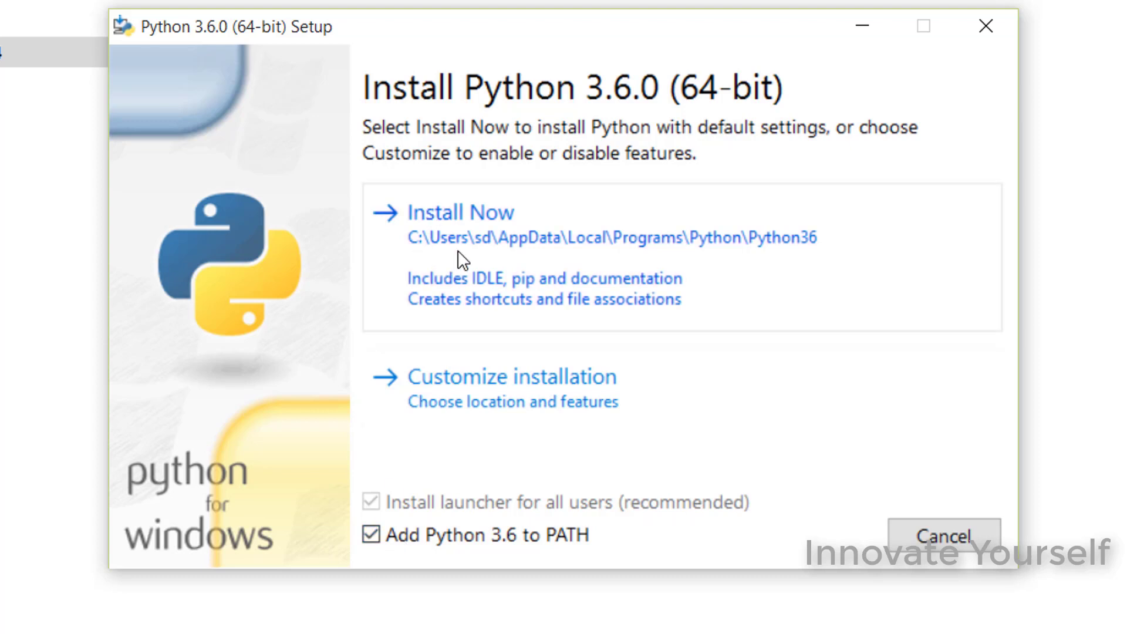
click(461, 211)
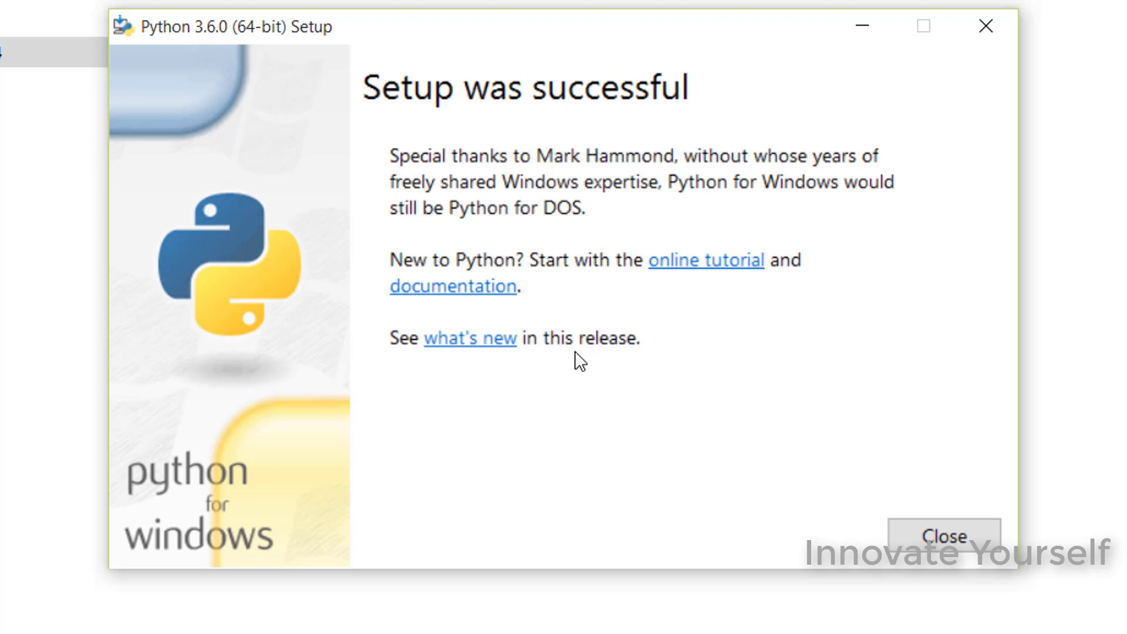
mouse_move(369, 103)
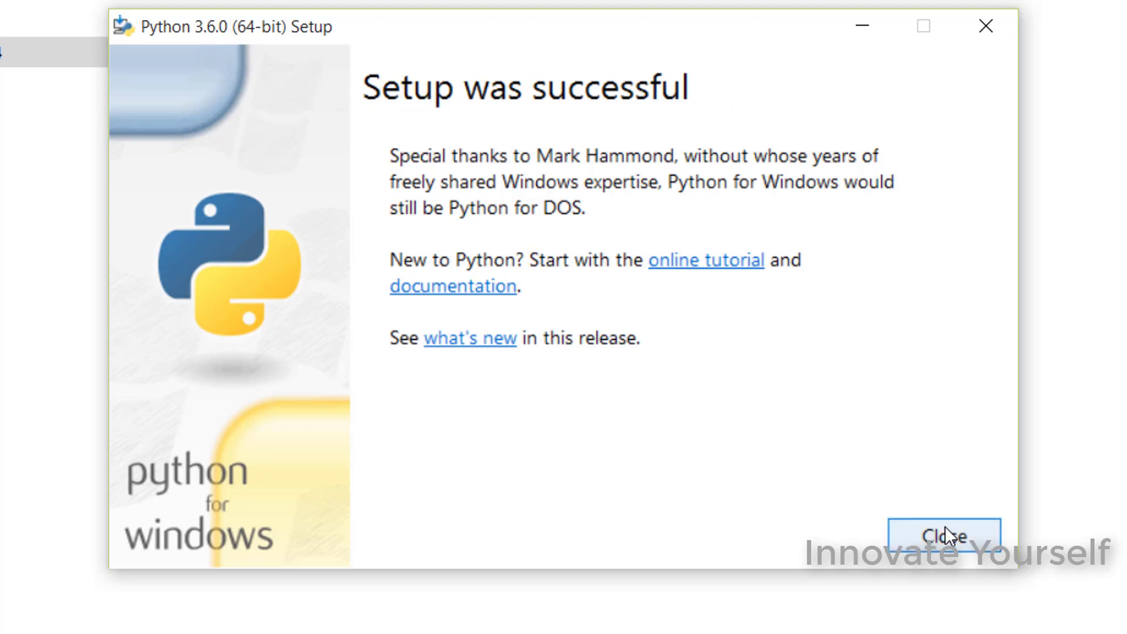
- Close the 'Setup was successful' window, returning to the python software folder
click(945, 535)
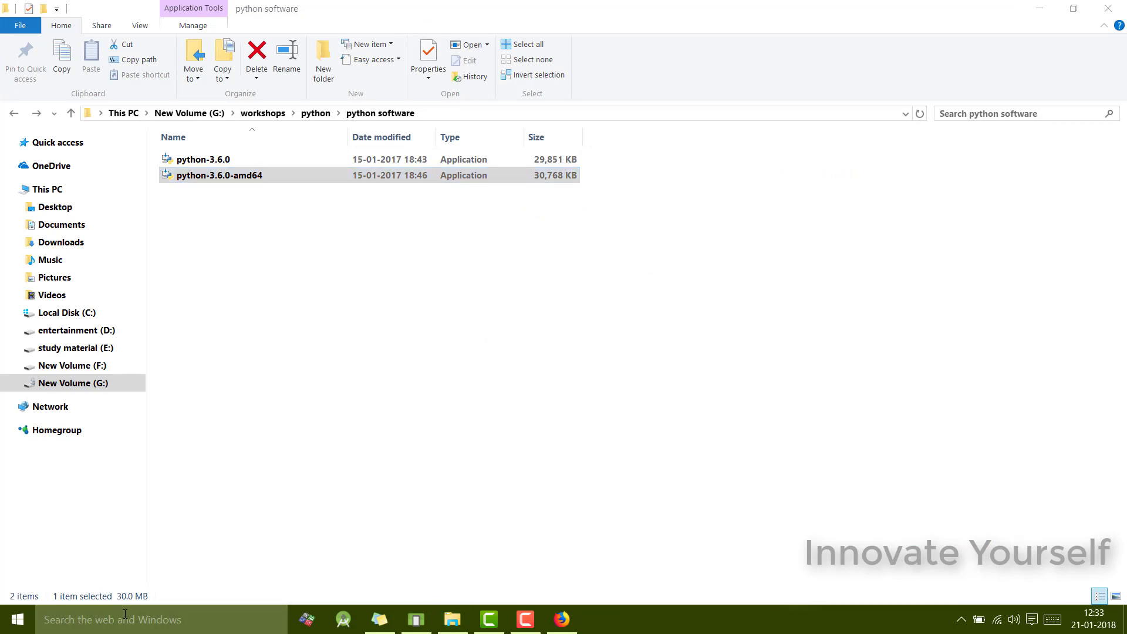
- Search Windows for 'idle' and launch IDLE (Python 3.6 64-bit)
click(125, 619)
text(idle)
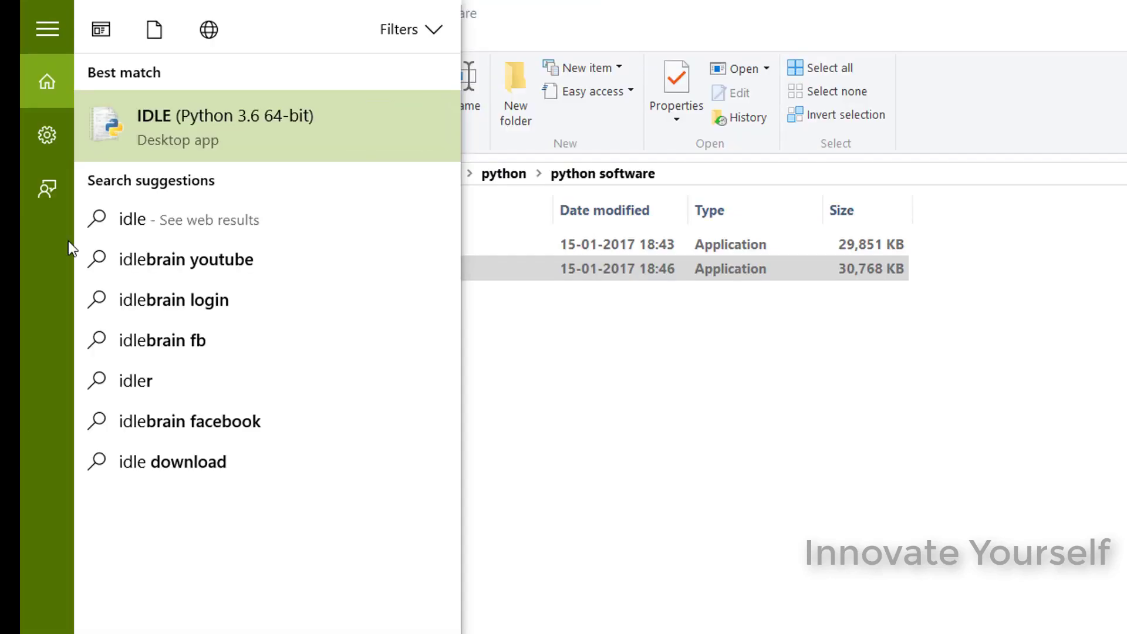
mouse_move(210, 122)
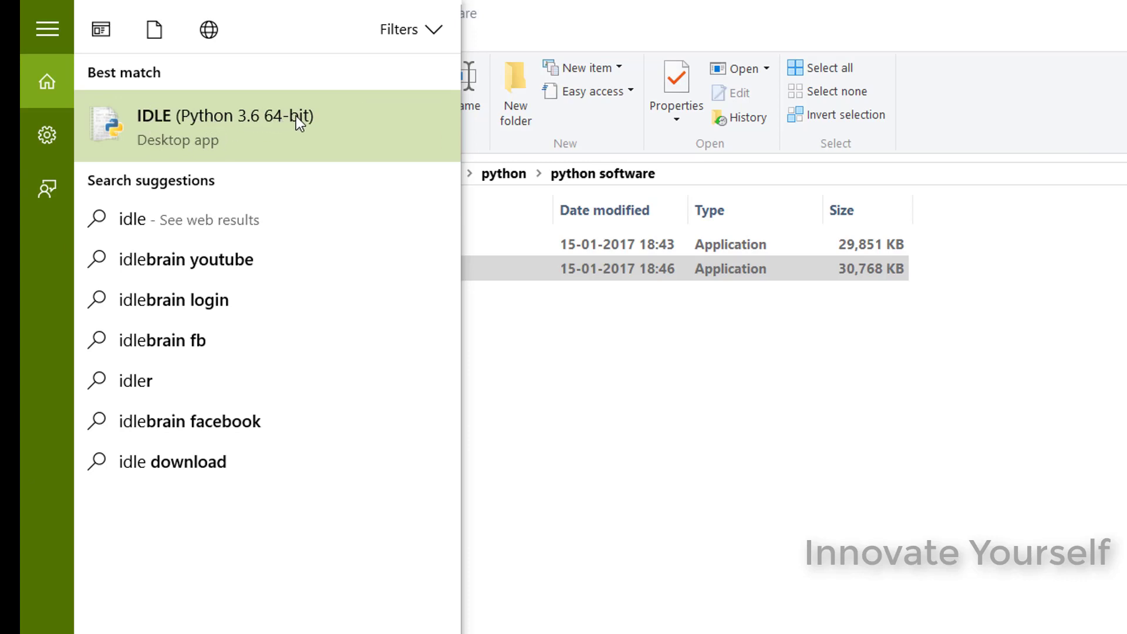
mouse_move(188, 138)
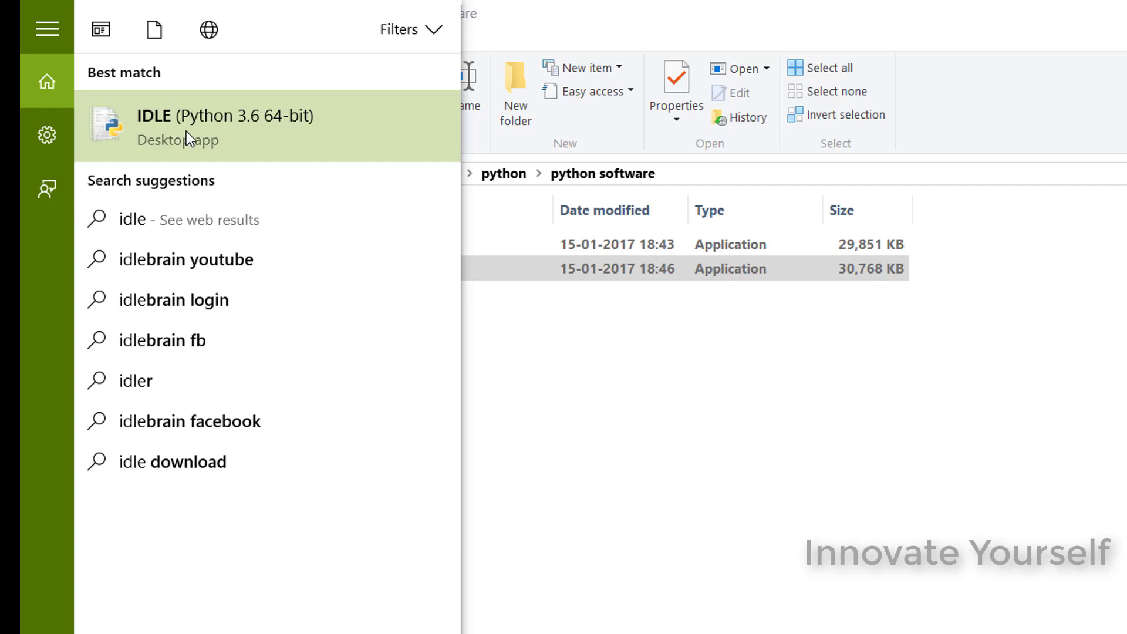
click(226, 125)
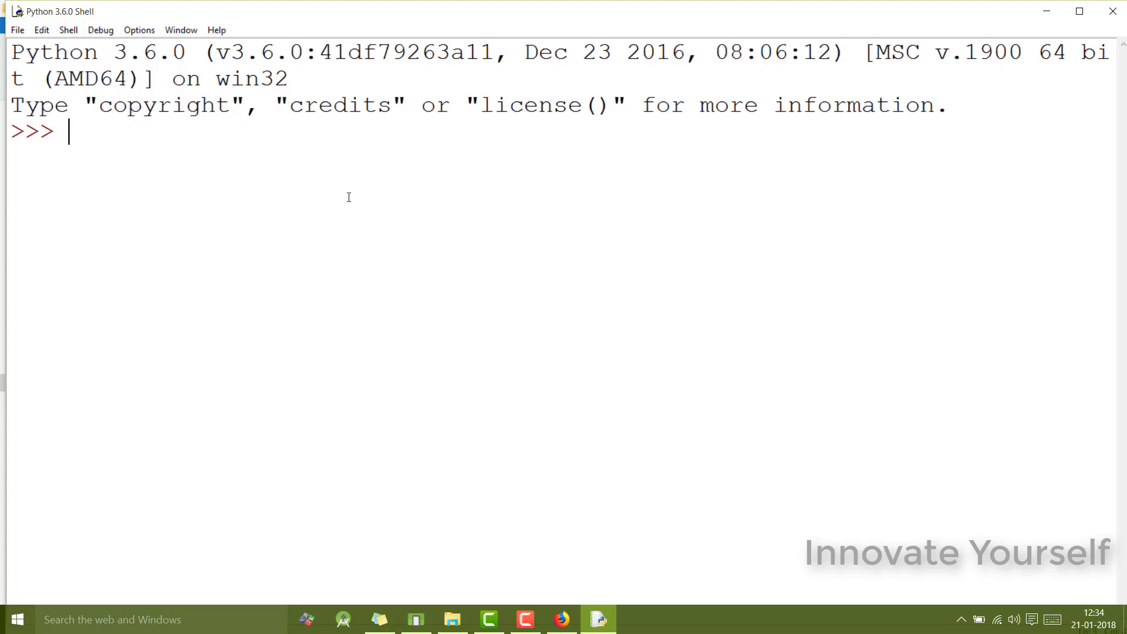
mouse_move(365, 248)
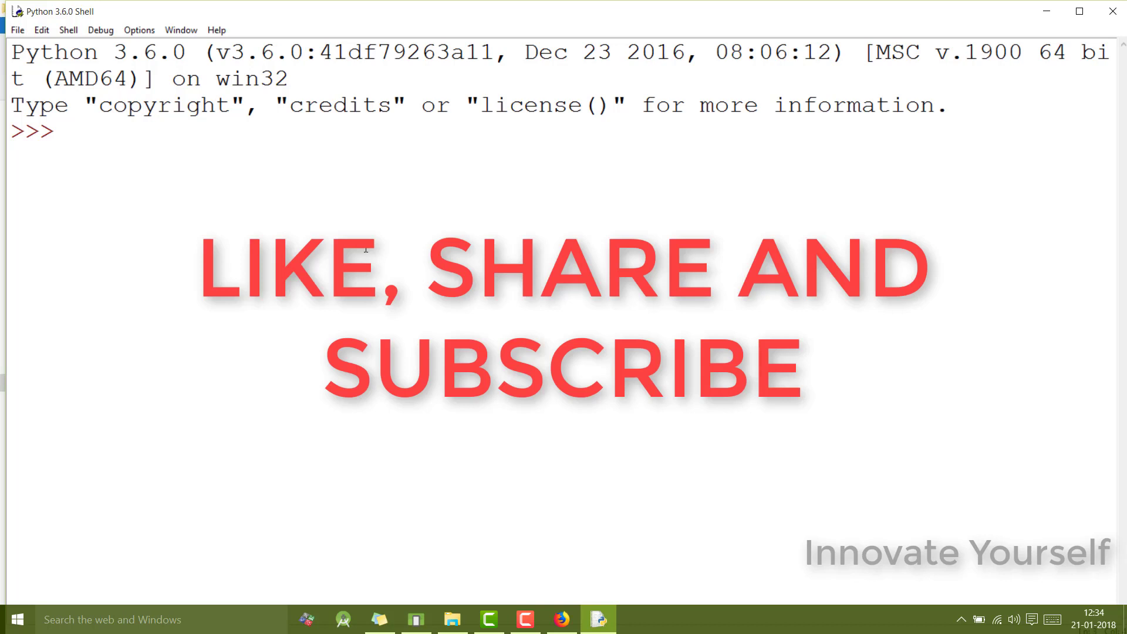
click(64, 132)
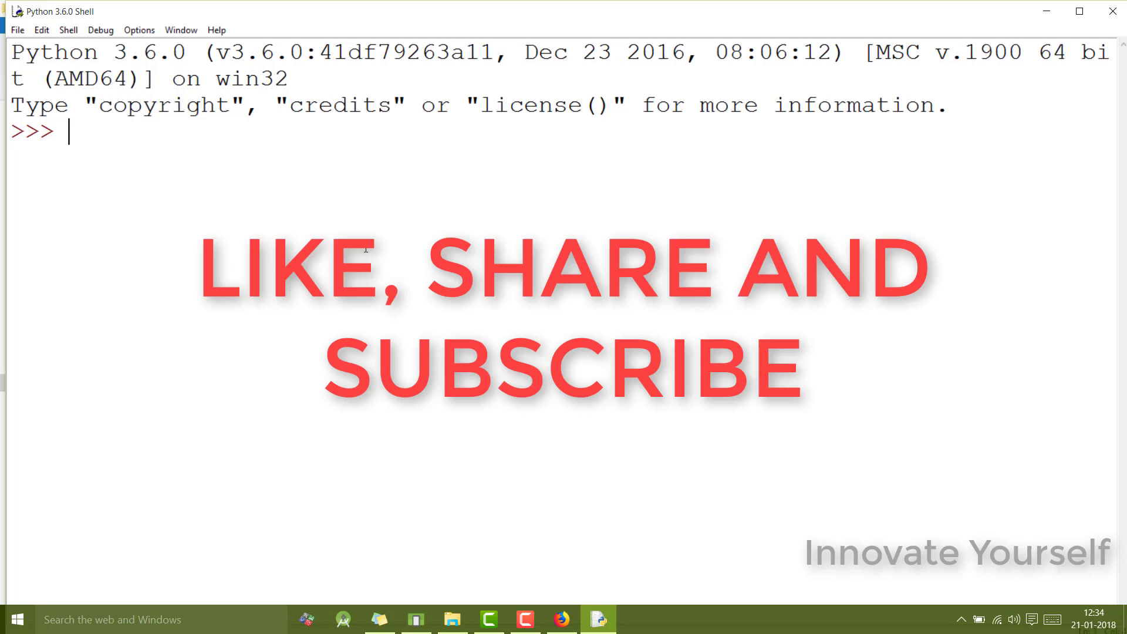